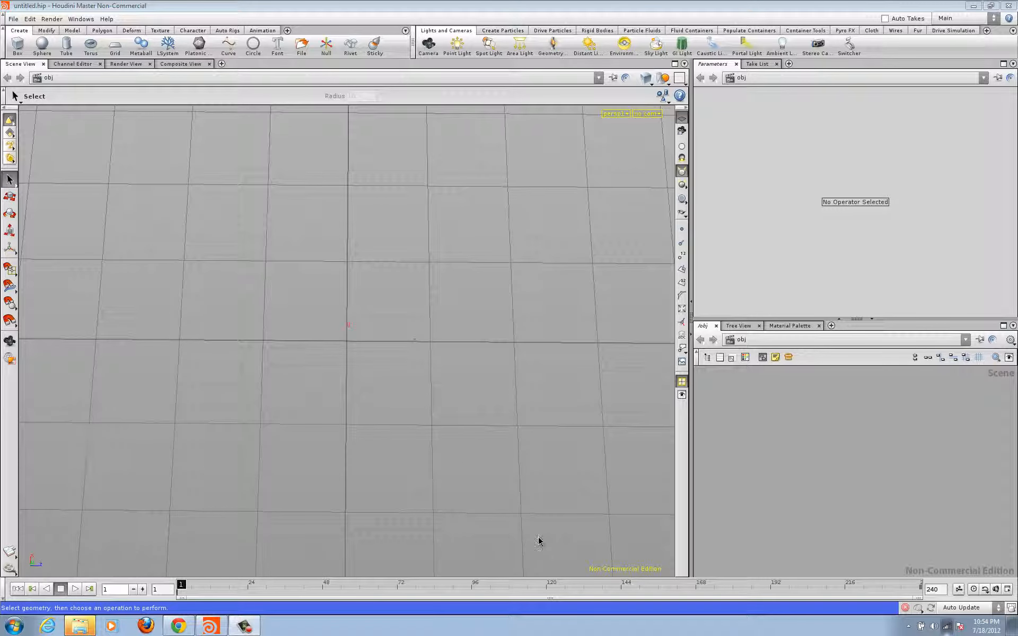
{"action": "mouse_move", "coordinate": [638, 229]}
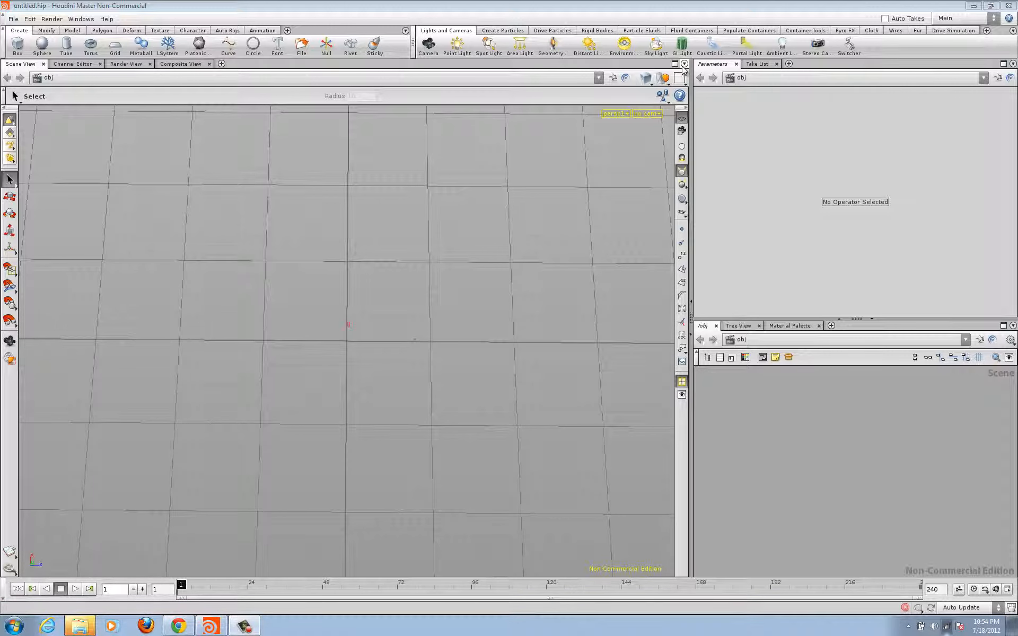
Split the Scene View pane left/right from its pane menu.
{"action": "left_click", "coordinate": [683, 63]}
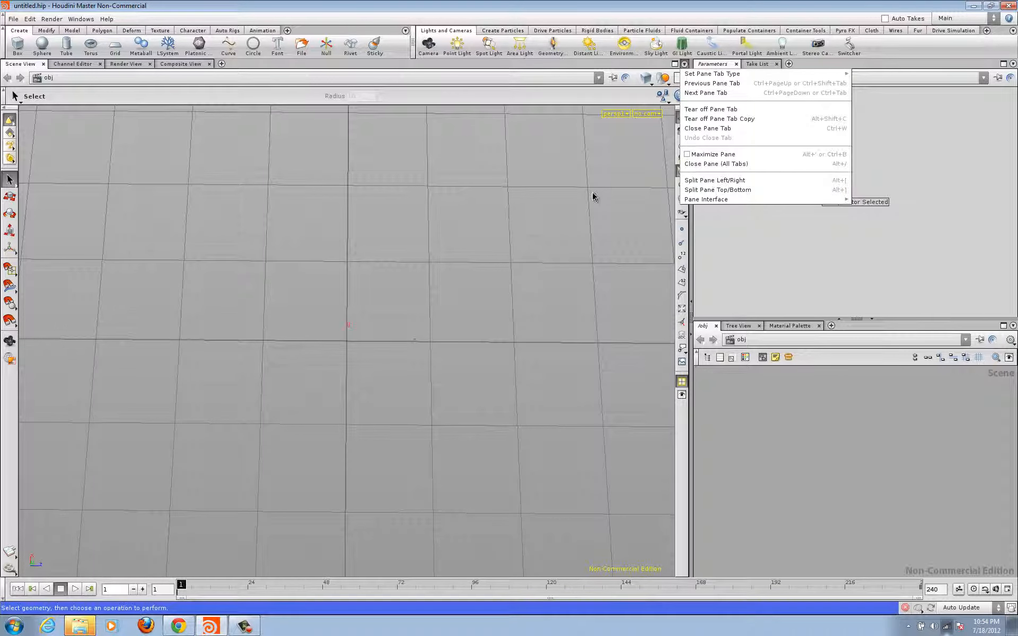
{"action": "left_click", "coordinate": [715, 180]}
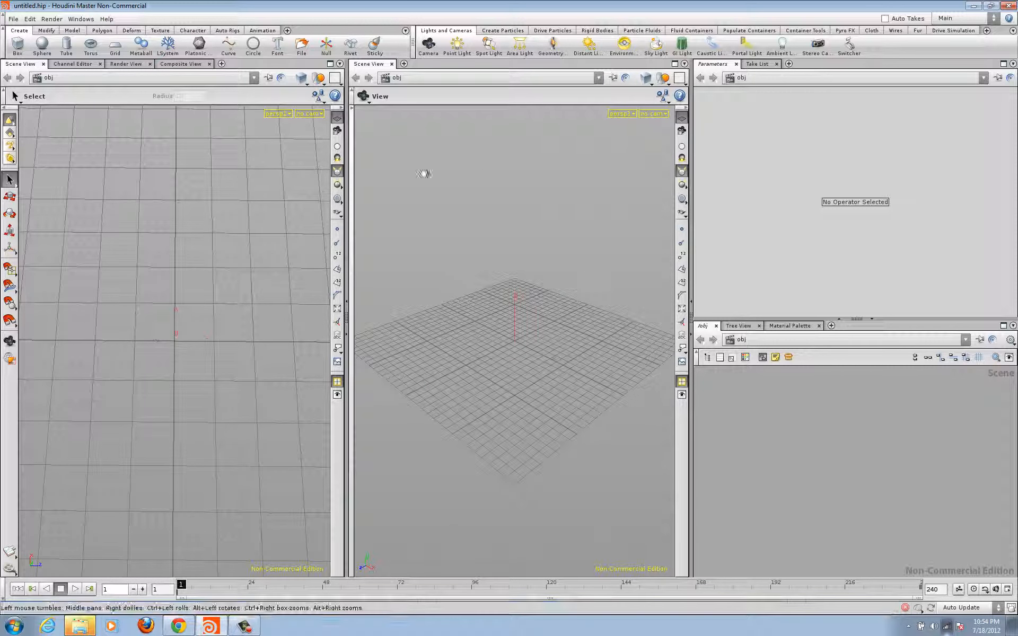
{"action": "mouse_move", "coordinate": [464, 283]}
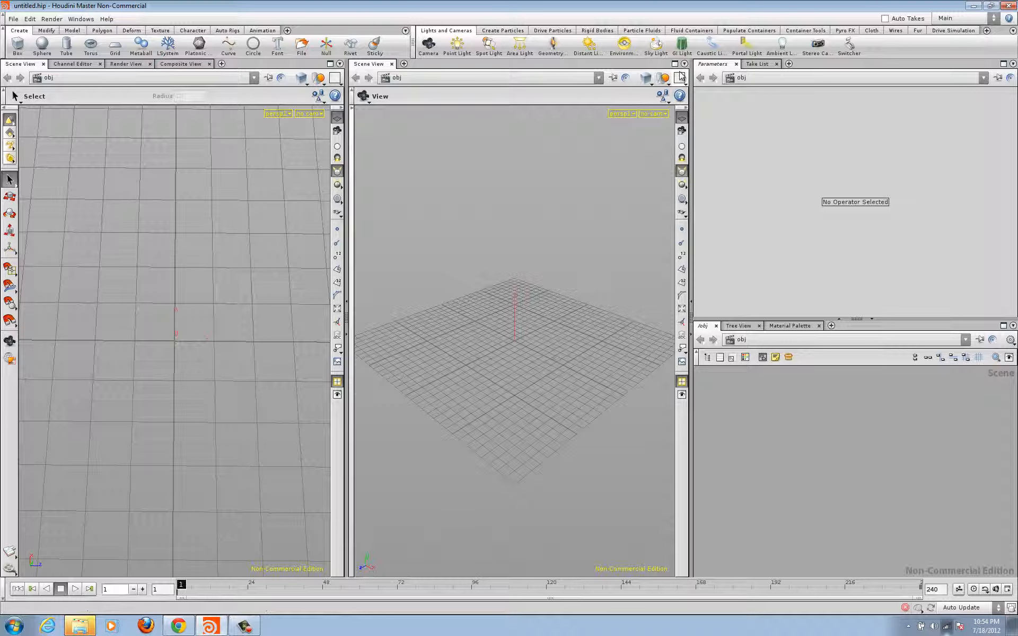
Split the right-hand Scene View pane top/bottom, making three viewports.
{"action": "left_click", "coordinate": [682, 64]}
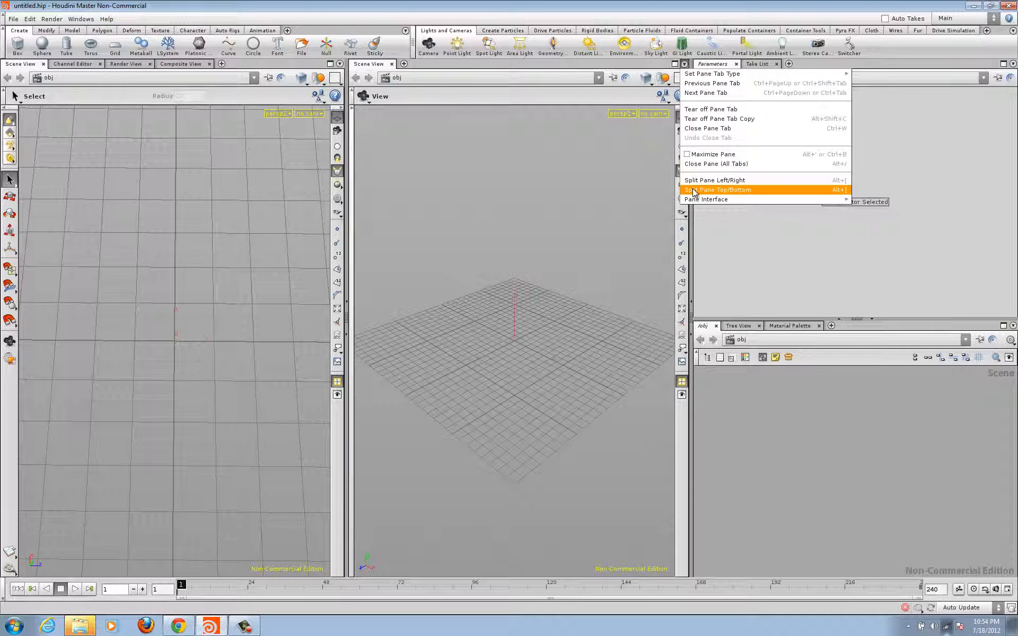
{"action": "left_click", "coordinate": [718, 189]}
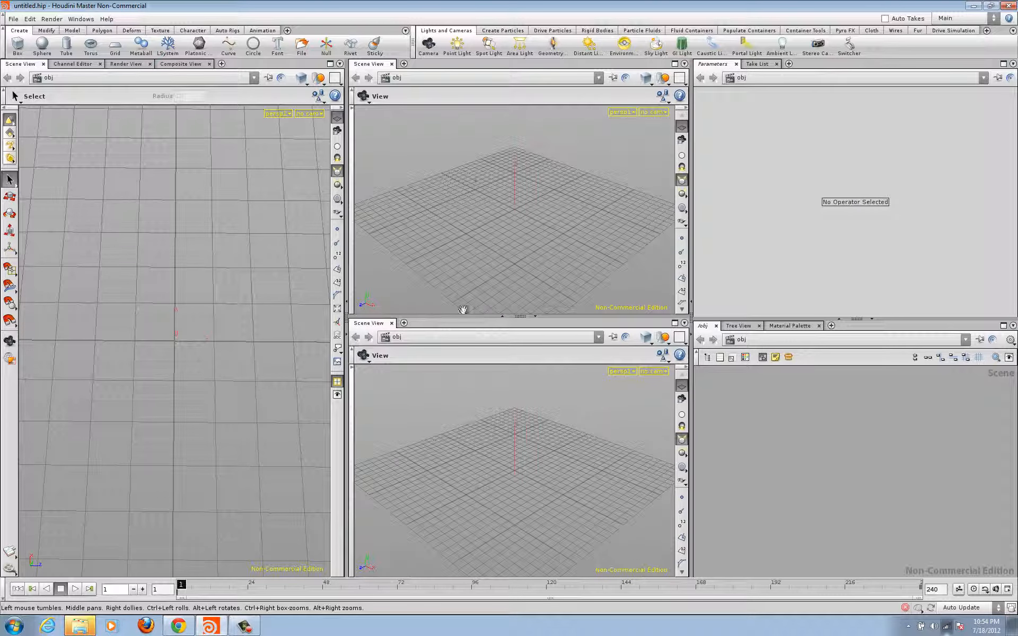
{"action": "mouse_move", "coordinate": [466, 437]}
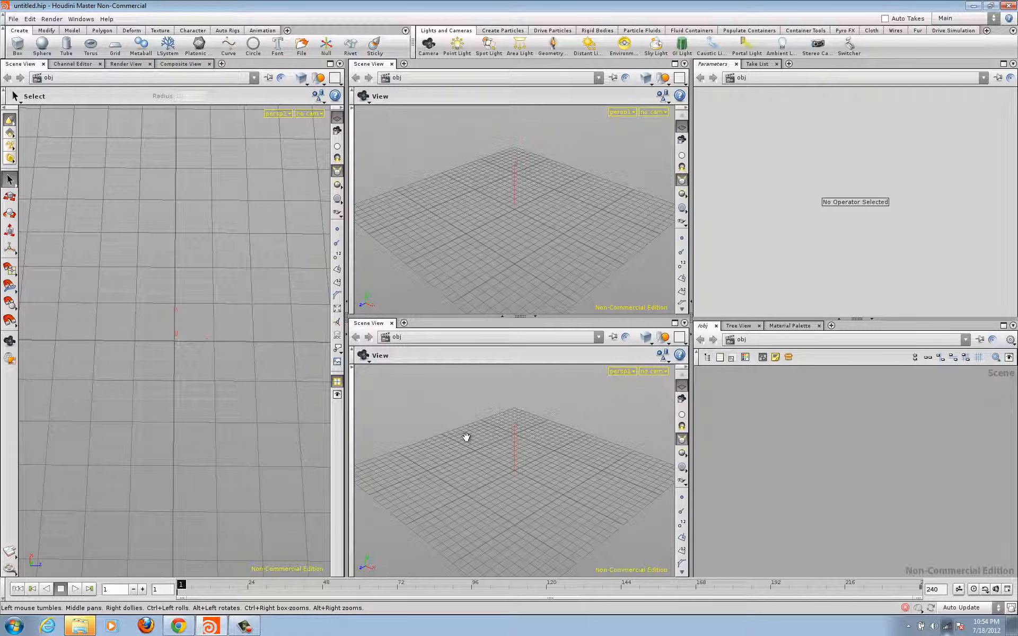
{"action": "mouse_move", "coordinate": [483, 206]}
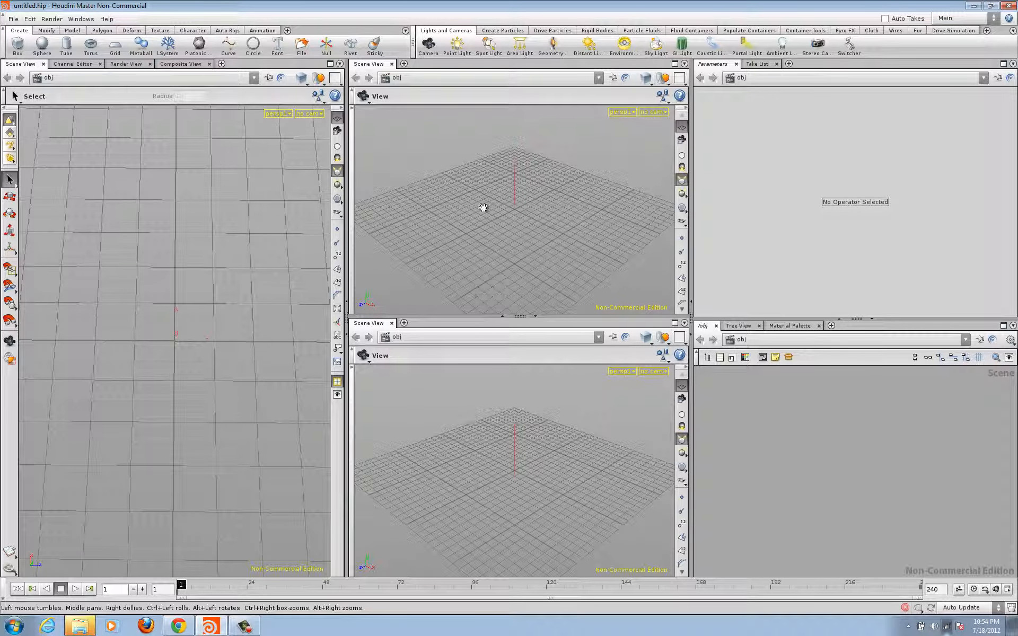
{"action": "mouse_move", "coordinate": [483, 191]}
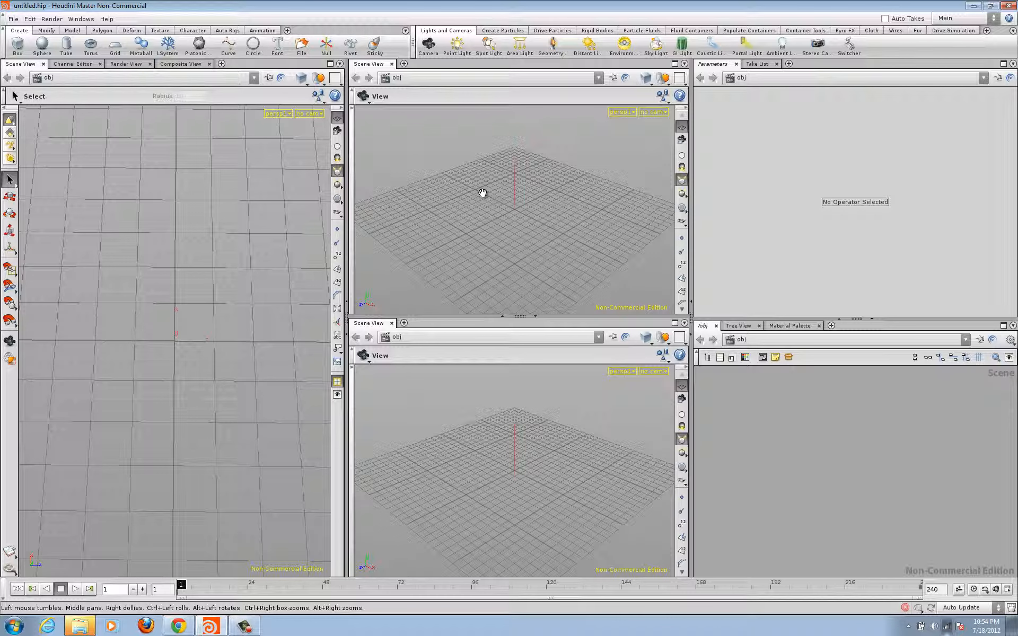
{"action": "mouse_move", "coordinate": [491, 208]}
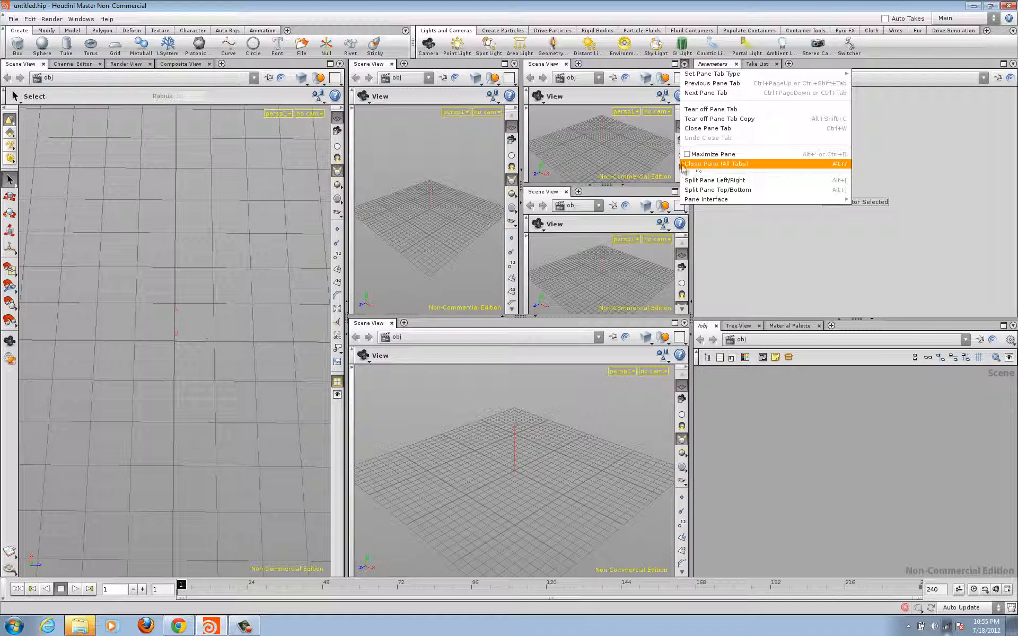
Close an extra viewport pane and bring up the pane menu for the next one.
{"action": "left_click", "coordinate": [716, 164]}
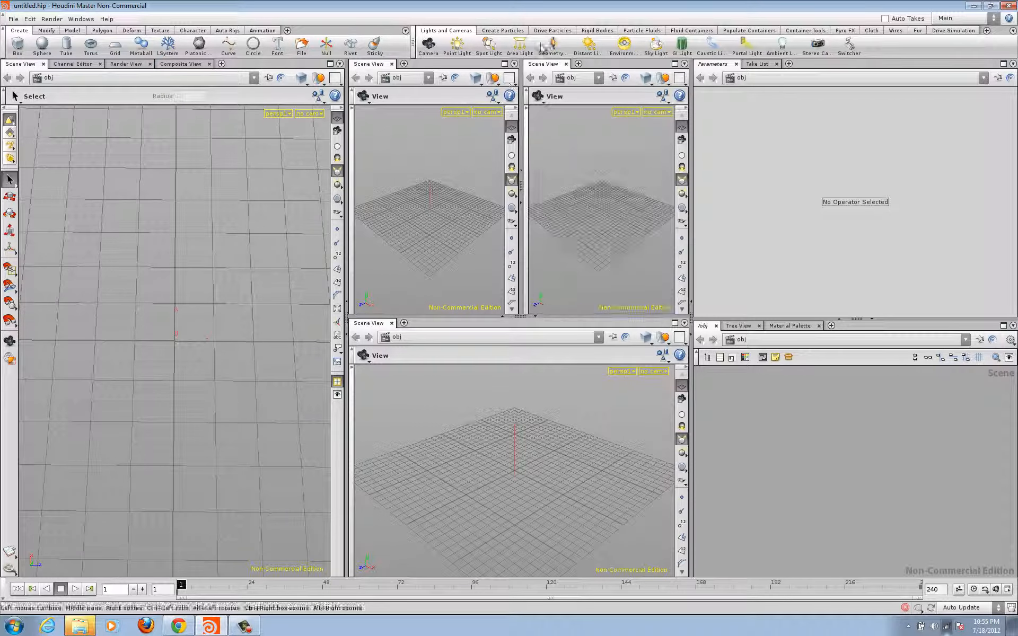
{"action": "left_click", "coordinate": [687, 64]}
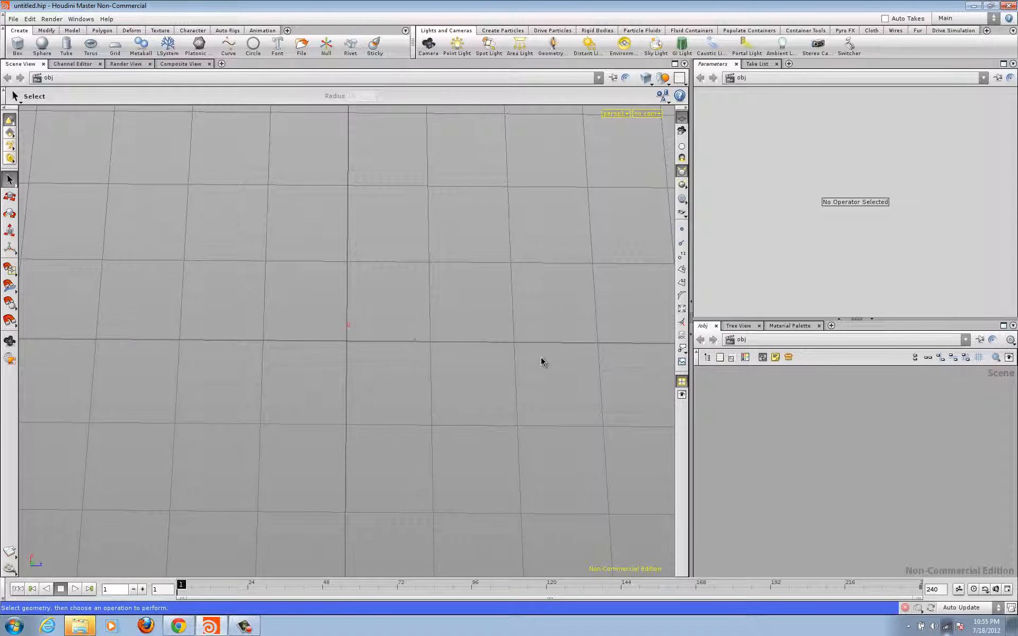
{"action": "mouse_move", "coordinate": [546, 362]}
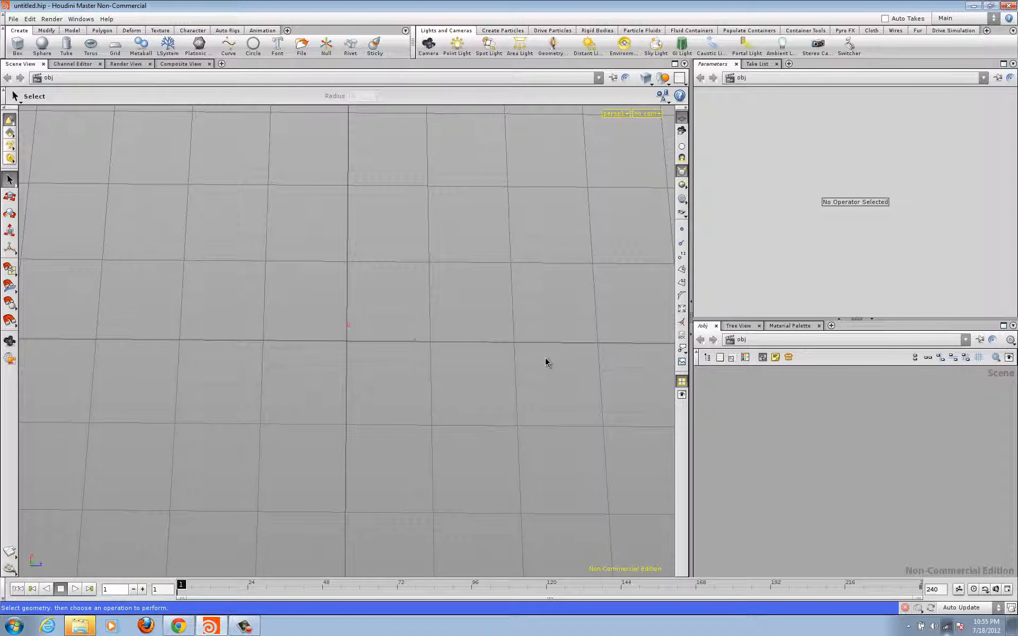
{"action": "mouse_move", "coordinate": [435, 208]}
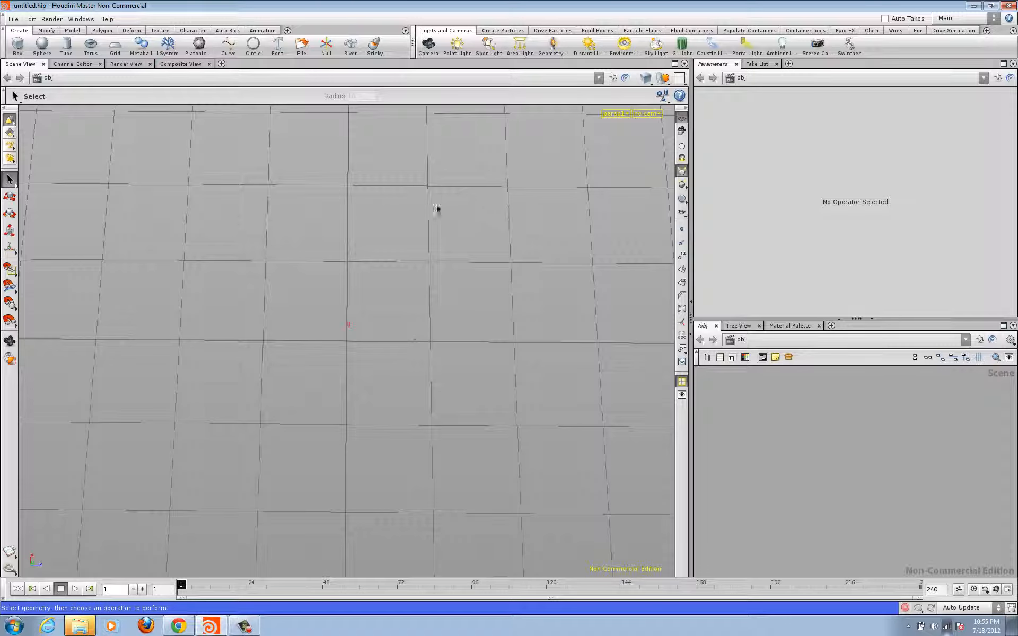